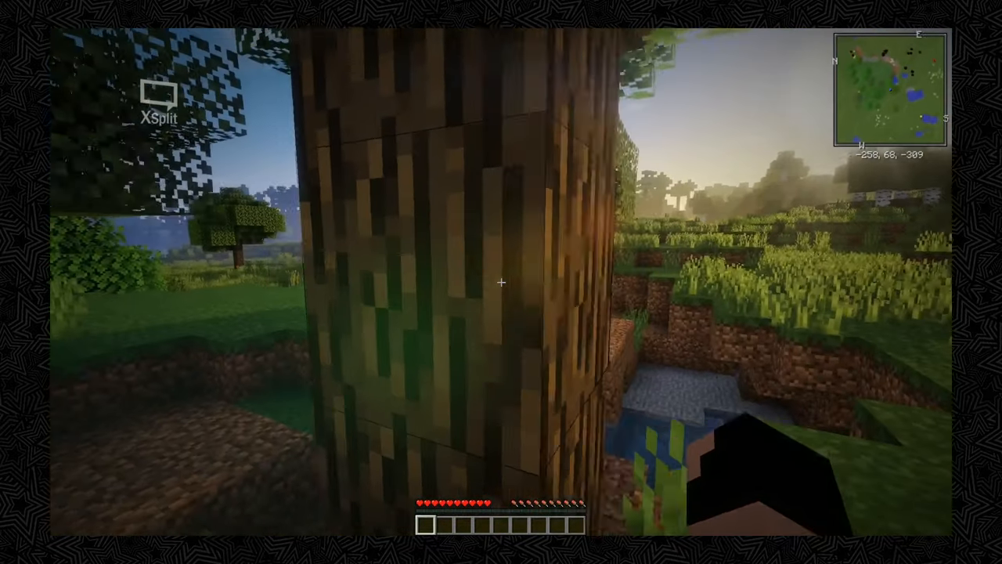
pyautogui.moveTo(501, 282)
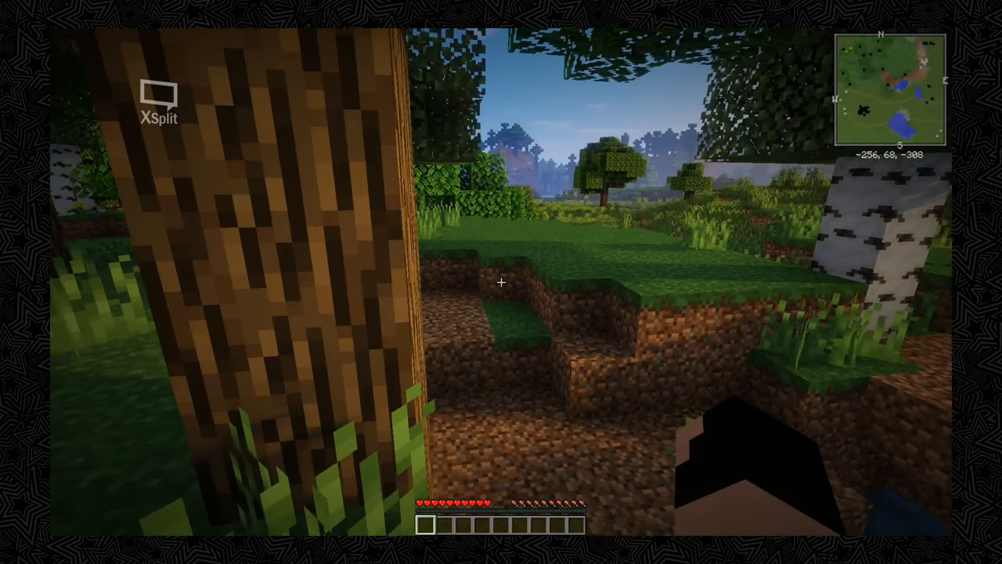
# Step: Craft the gathered wood into planks and a crafting table from the inventory, then return to the world
pyautogui.press('e')
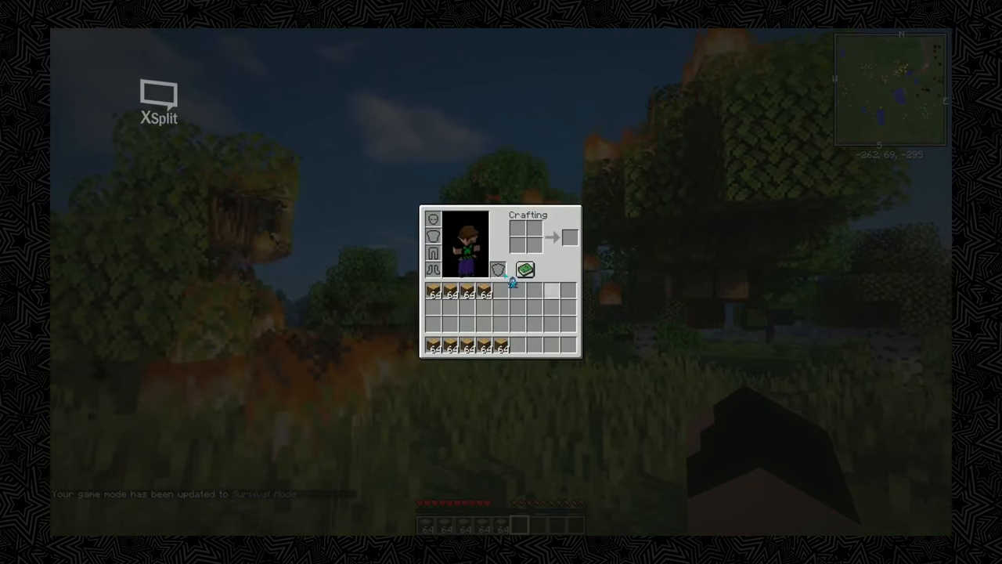
pyautogui.press('Escape')
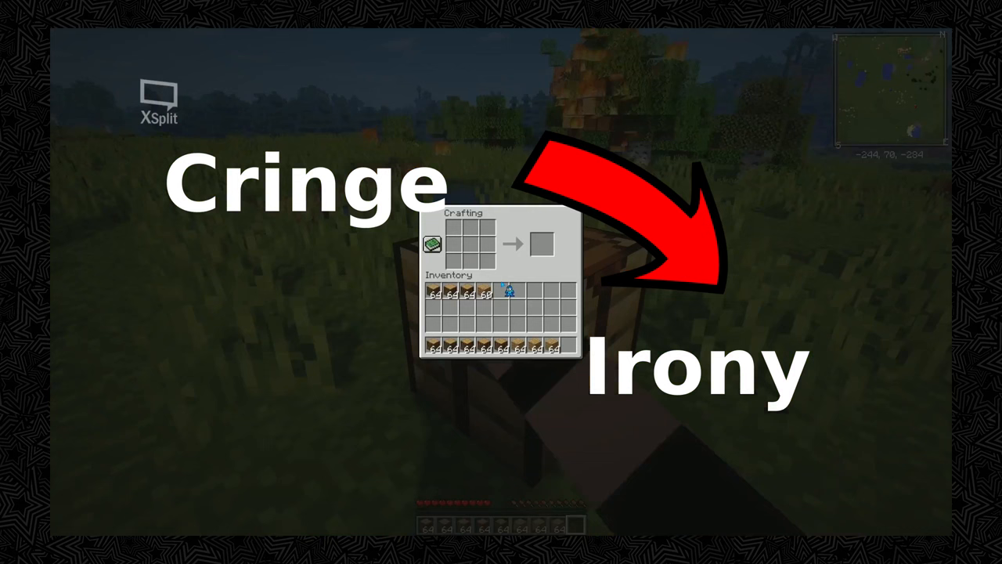
pyautogui.press('Escape')
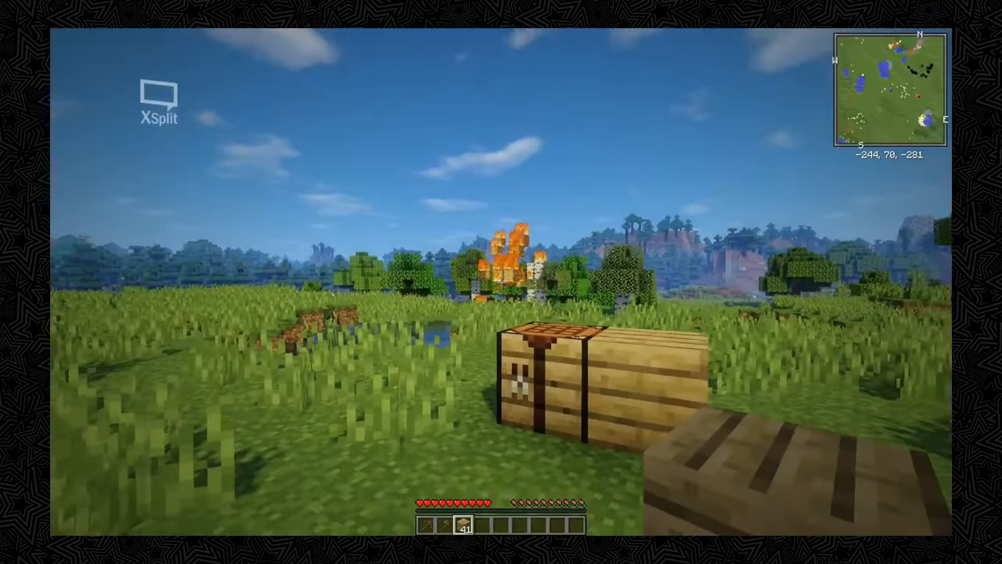
pyautogui.moveTo(501, 282)
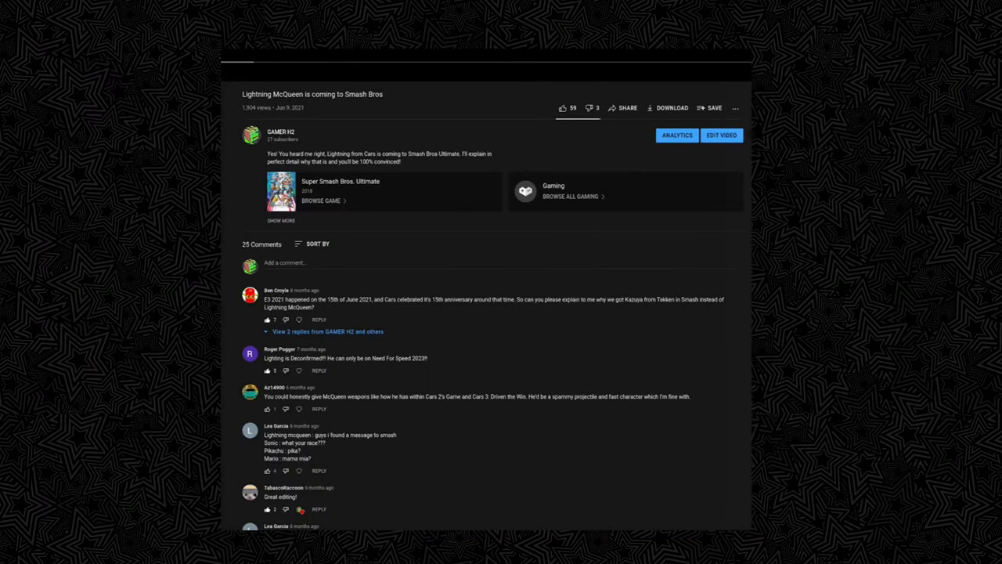
# Step: Scroll down the Lightning McQueen Smash Bros video page to reveal more comments
pyautogui.scroll(-3)
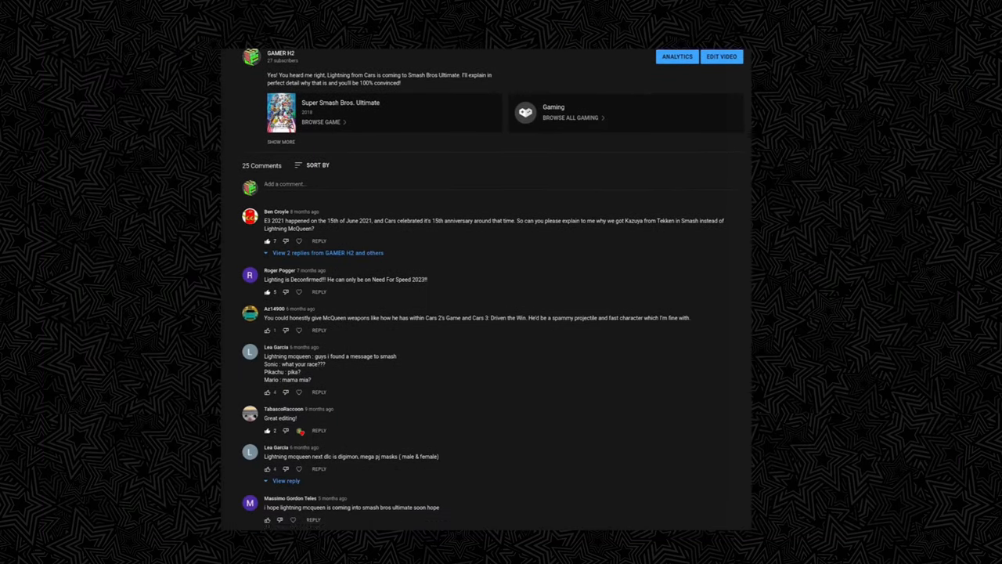
pyautogui.scroll(-3)
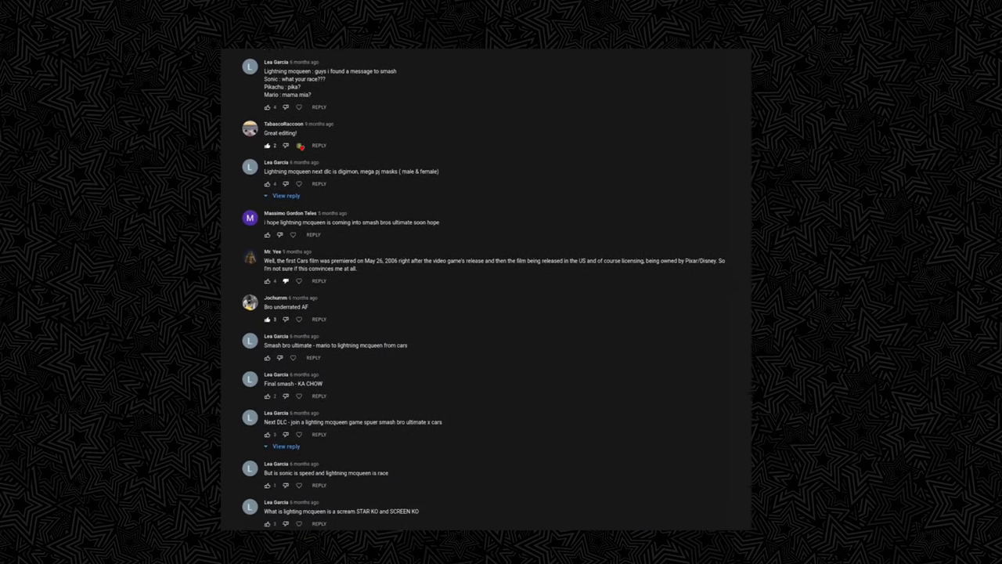